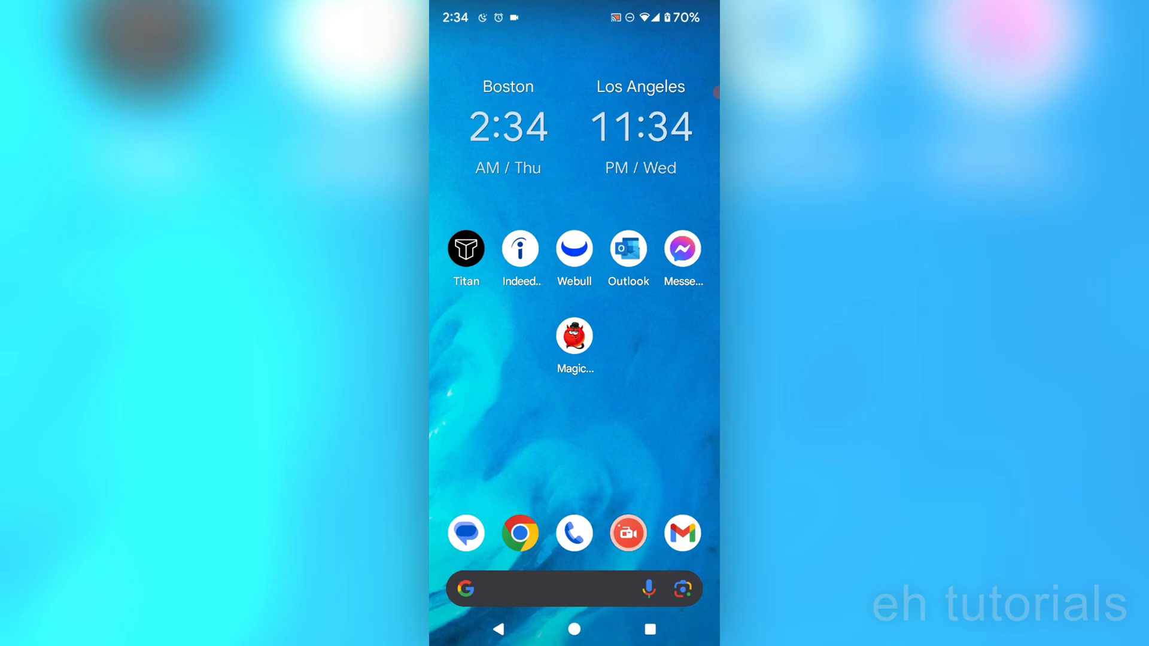
# Launch the MagicCall voice changer from the home screen and select the Female voice.
pyautogui.click(573, 335)
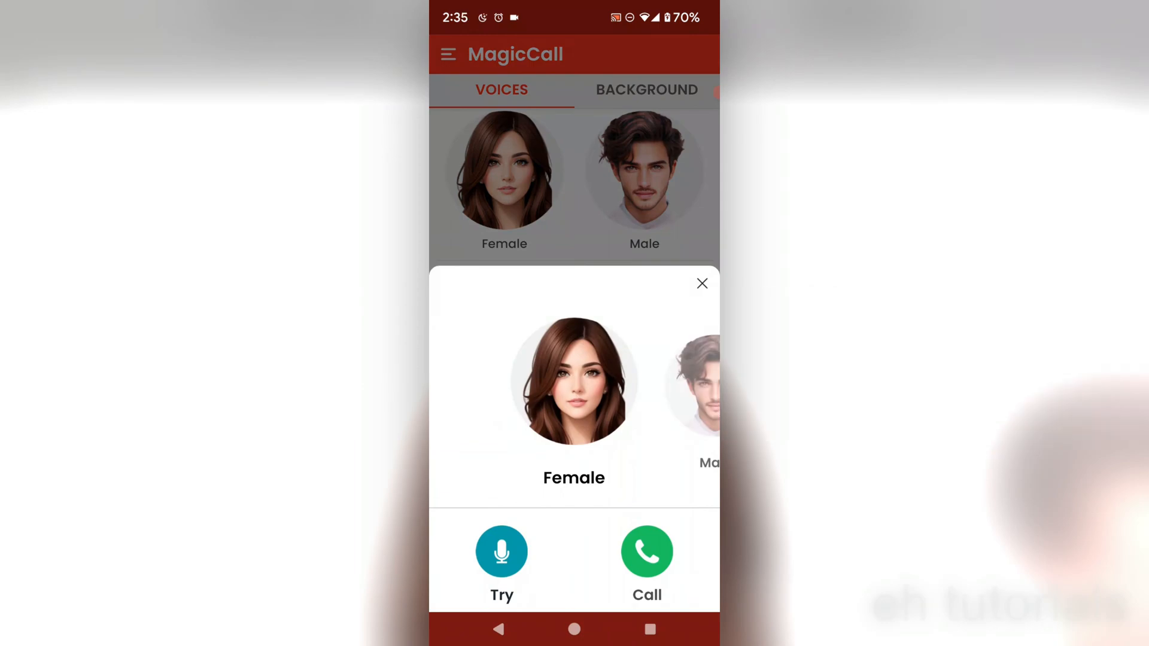
# Start a Female voice call and answer the contacts access request.
pyautogui.click(647, 551)
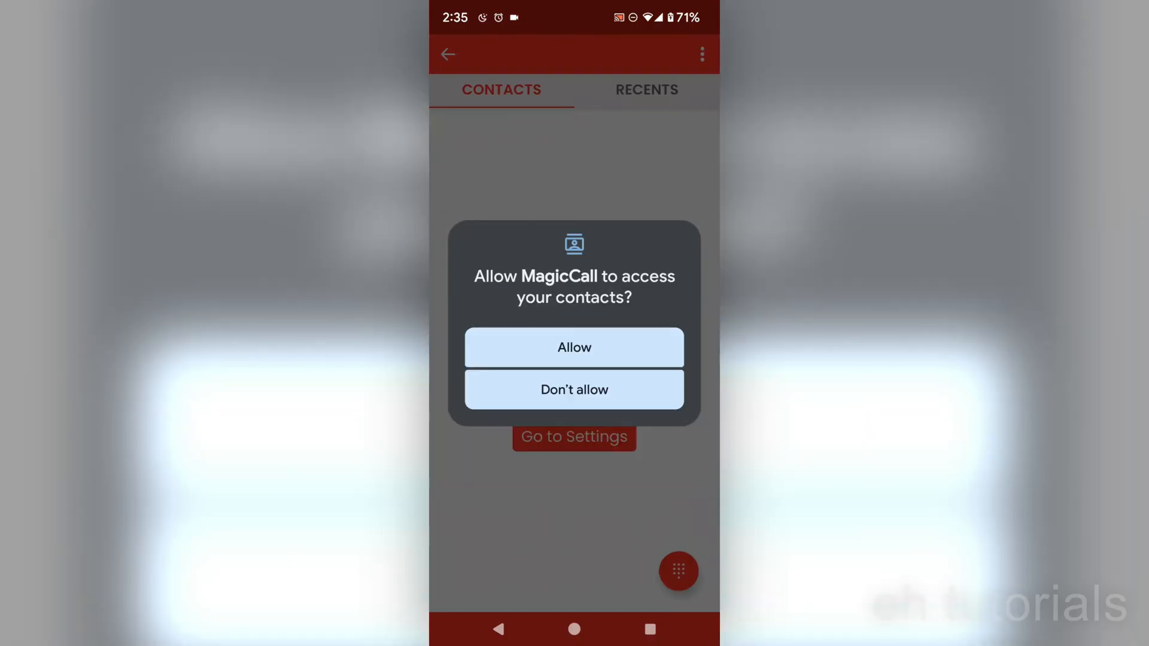
pyautogui.click(573, 347)
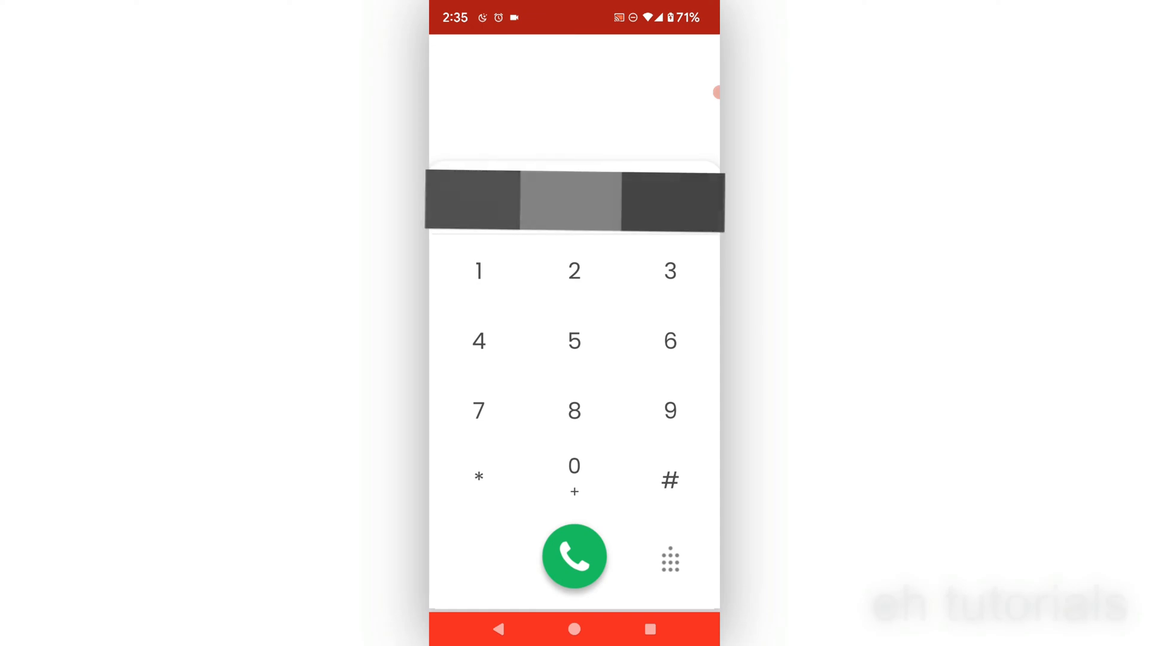
# Dial the redacted phone number and place the call.
pyautogui.click(574, 558)
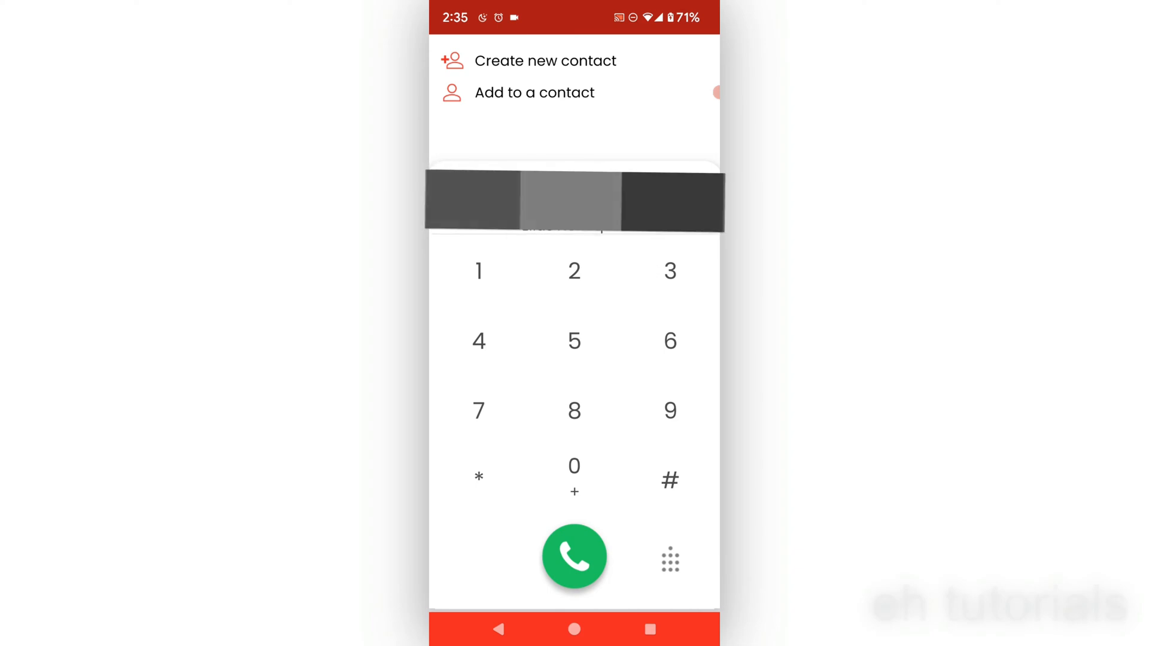
pyautogui.click(573, 557)
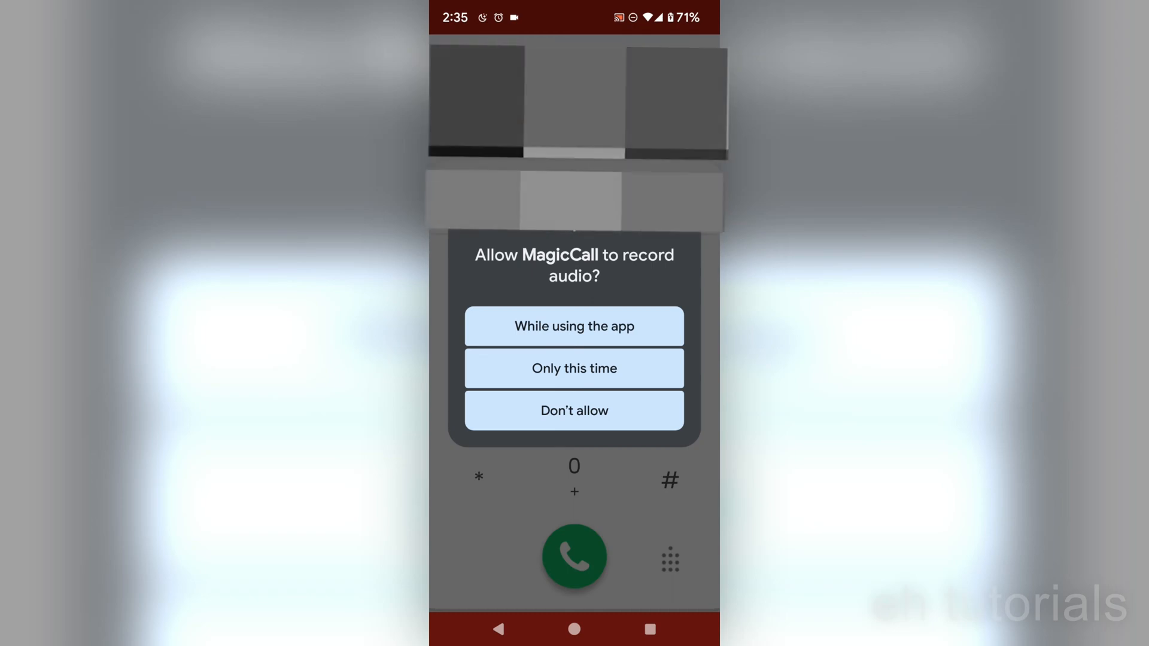
# Allow audio recording, dismiss the microphone warning, and play the 13-second voicemail.
pyautogui.click(574, 327)
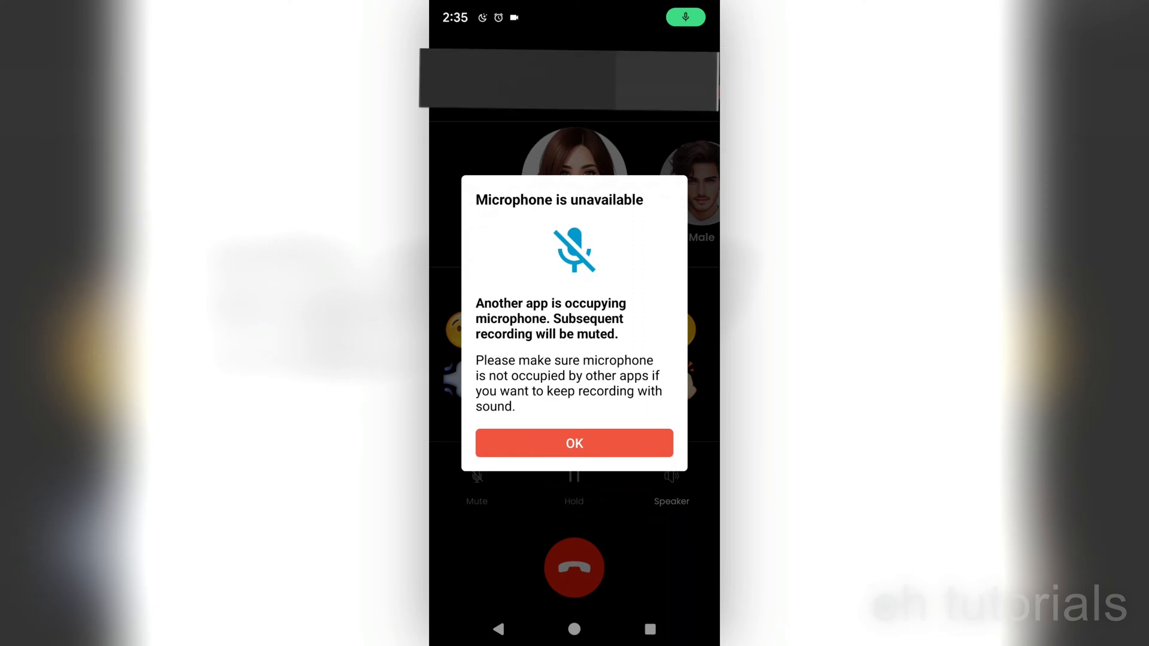
pyautogui.click(573, 443)
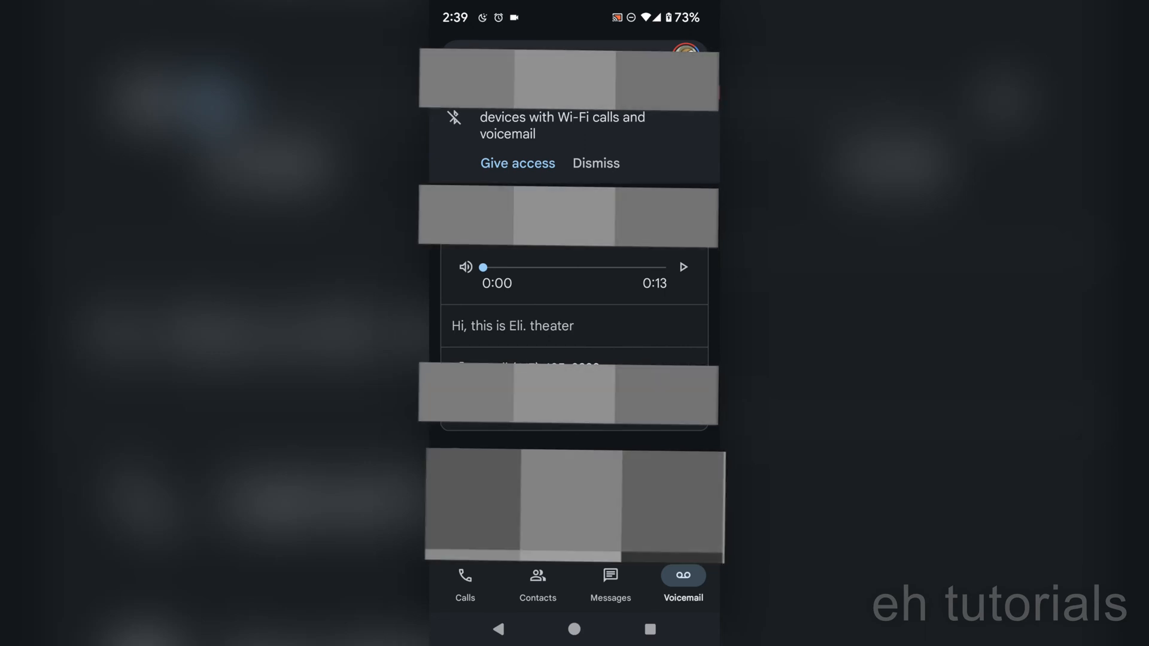
pyautogui.click(683, 267)
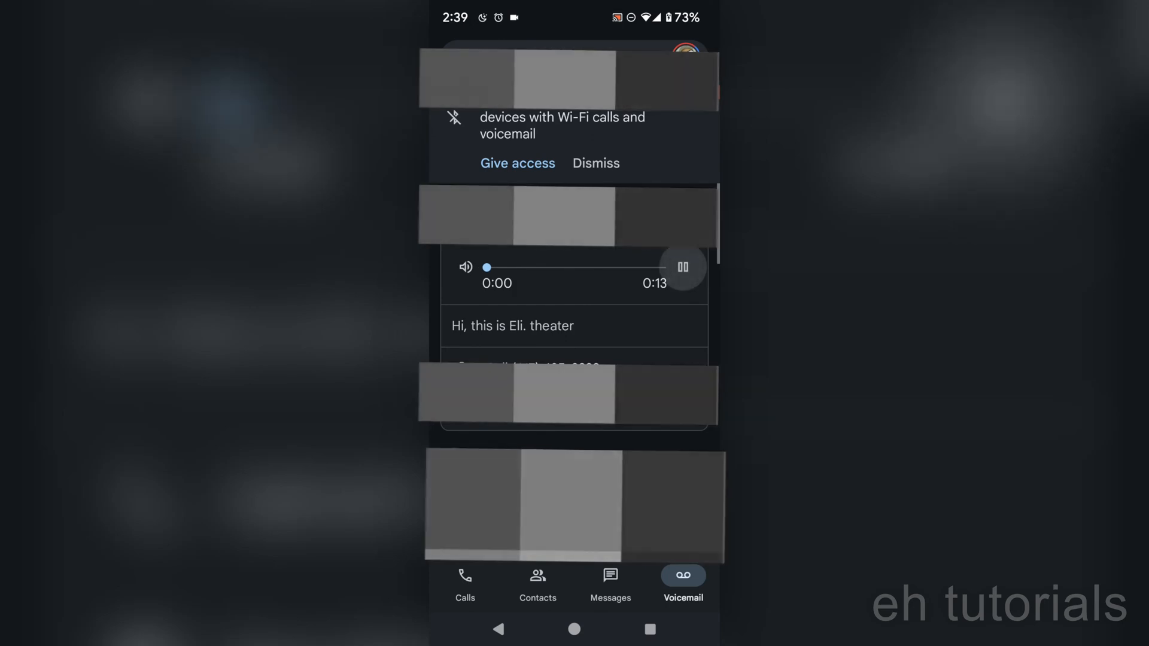